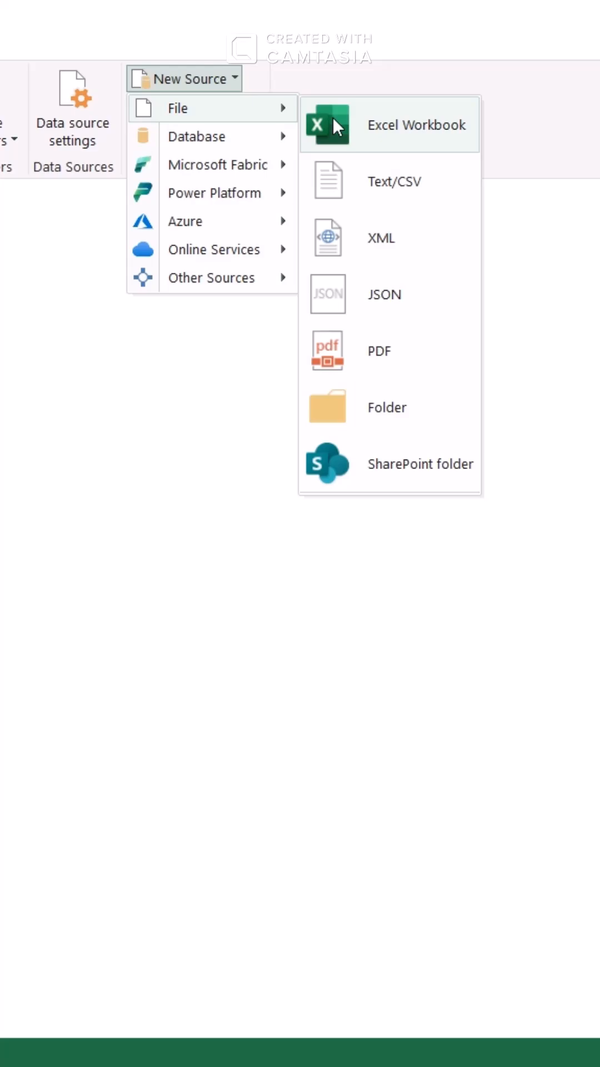
Load the sales order table (OrderID, SalesAmount, Region, CustomerID) from an Excel workbook
click(416, 124)
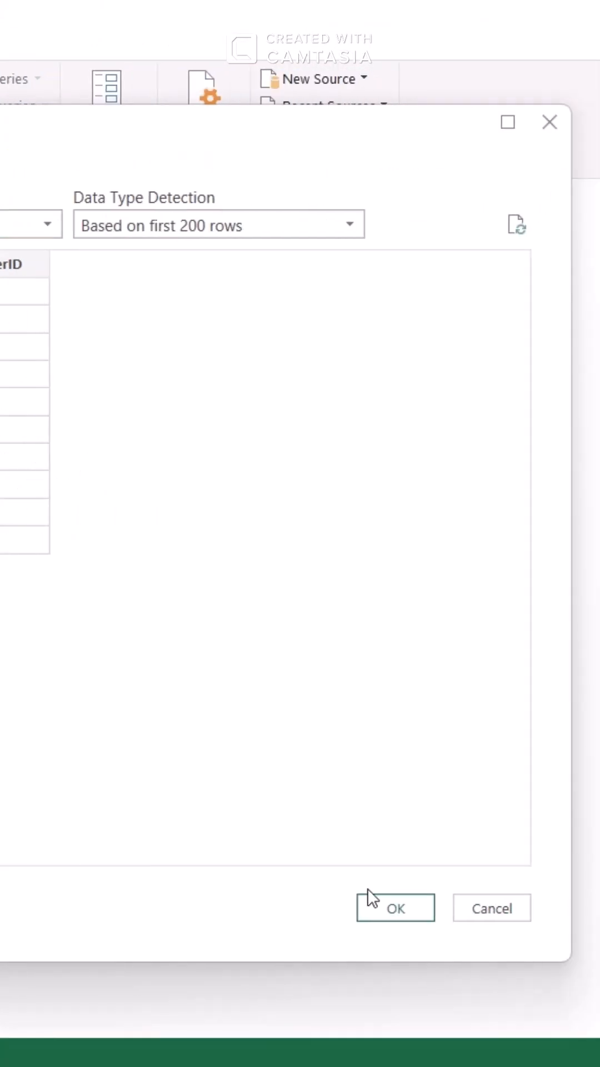
click(395, 907)
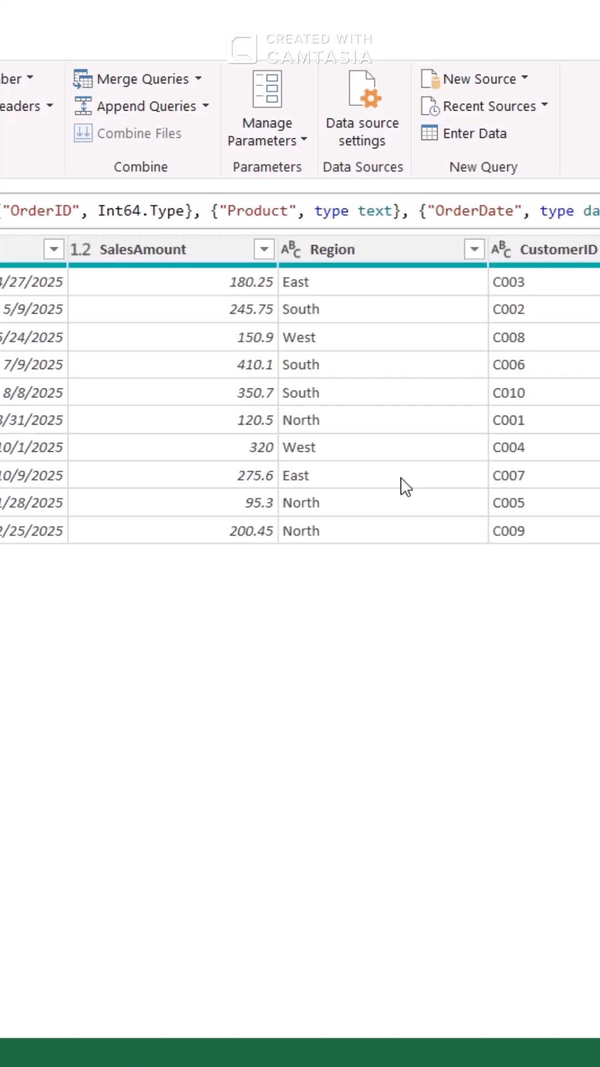
Define a new parameter SortColumn of type Text with a list of suggested values
click(267, 133)
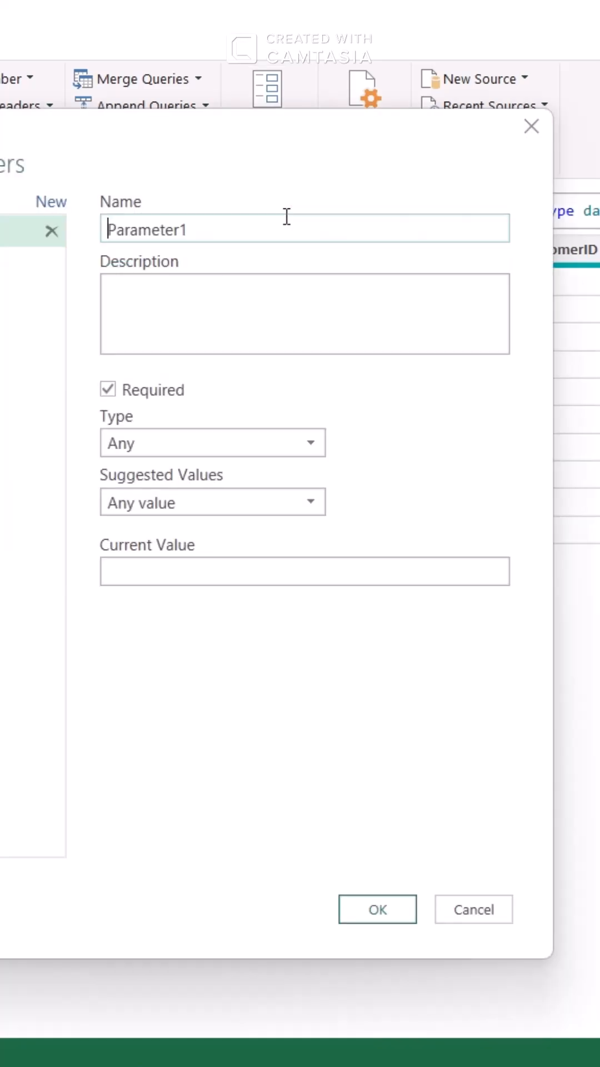
text(SortColu)
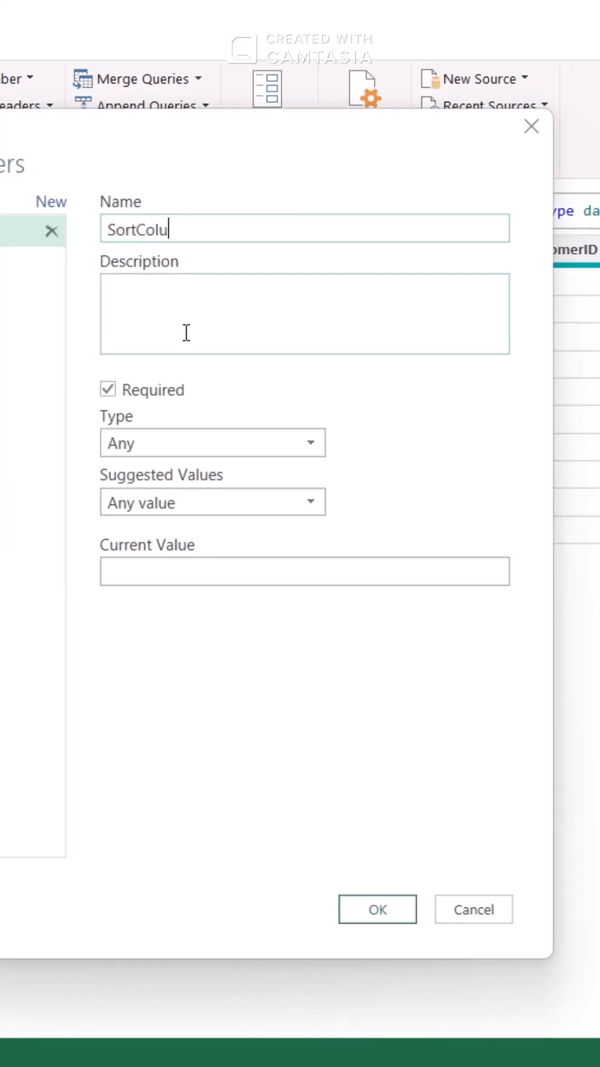
click(212, 501)
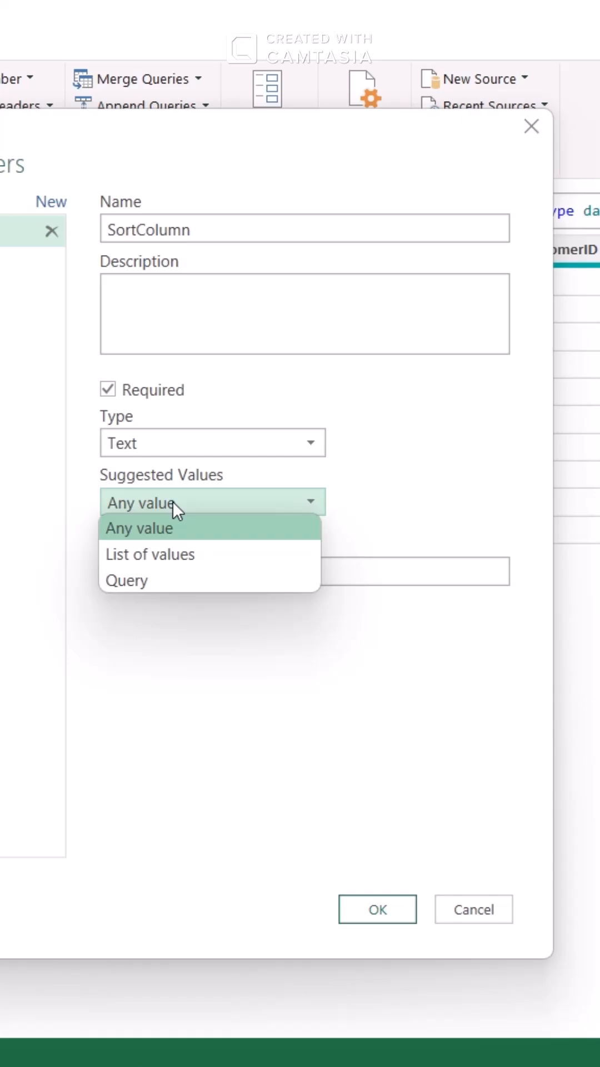
click(149, 554)
text(OrderDate)
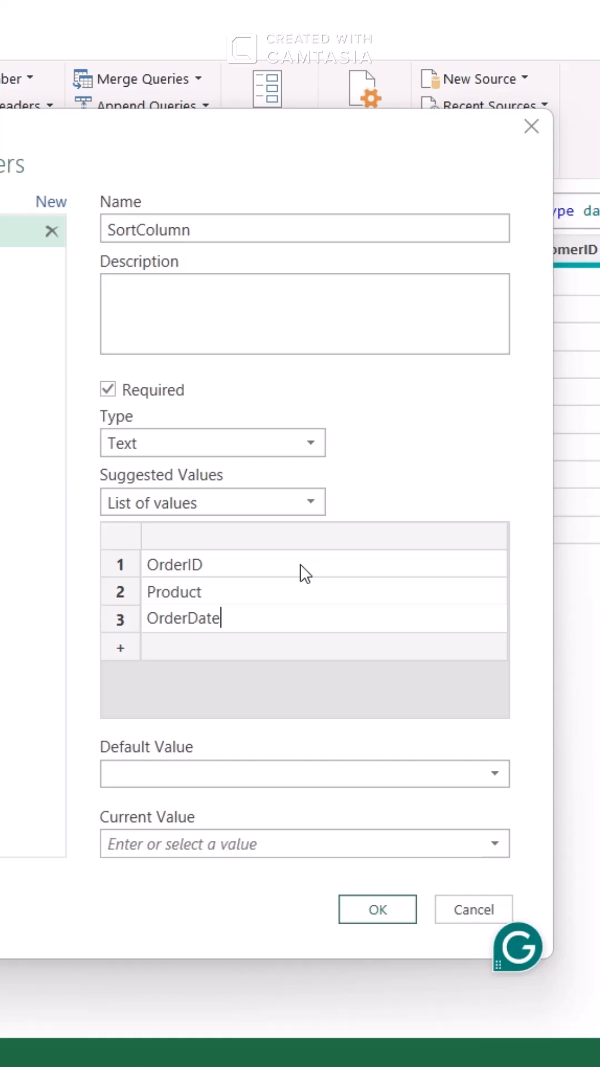
Add SalesAmount and Region to the SortColumn list and save the parameter
text(SalesAmount)
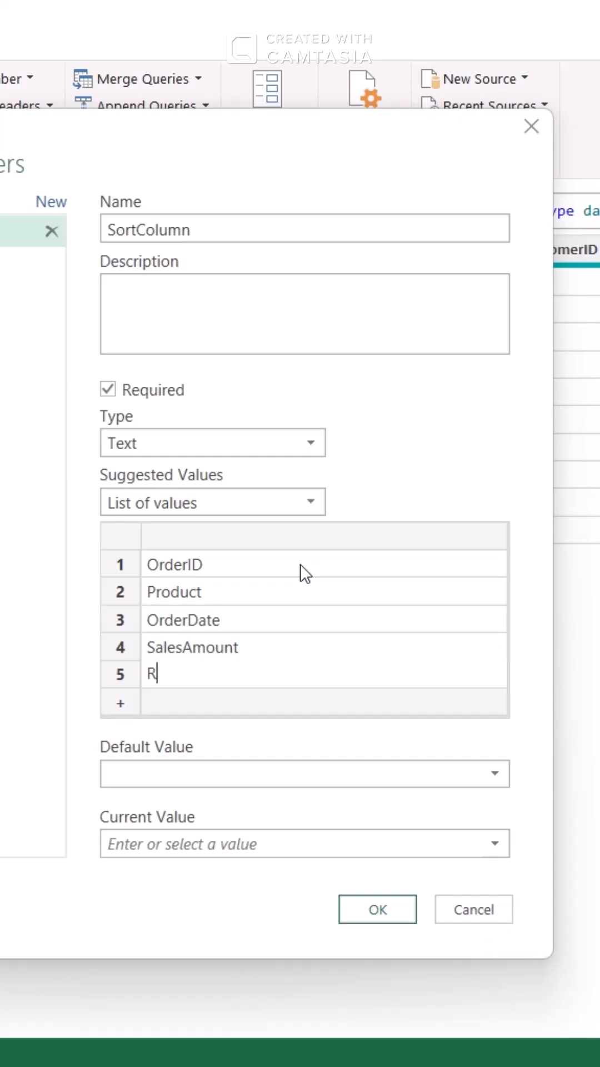
text(egion)
click(324, 702)
text(CustomerID)
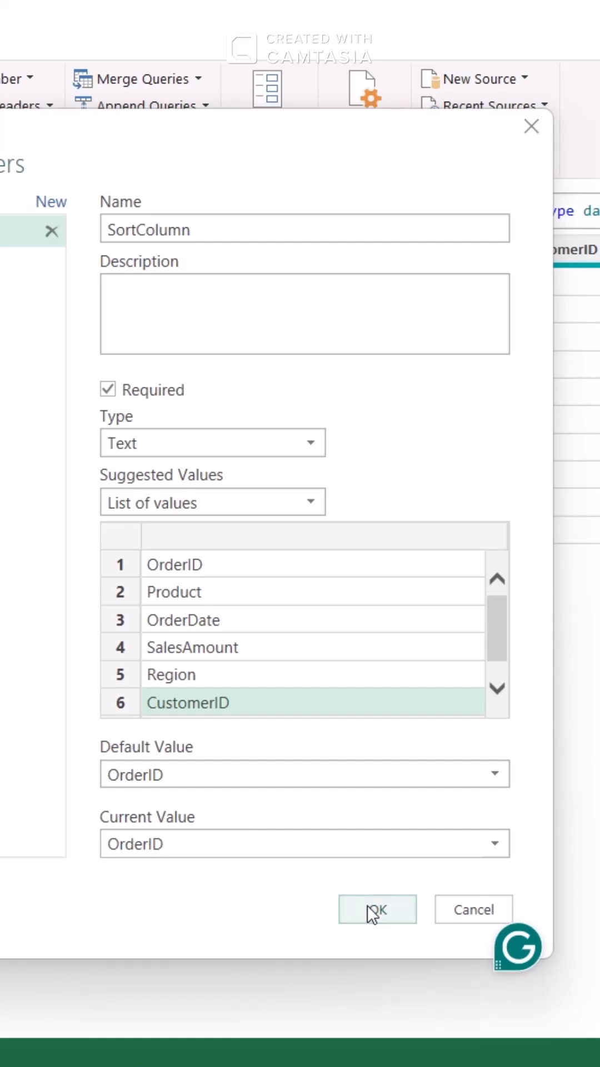
click(377, 910)
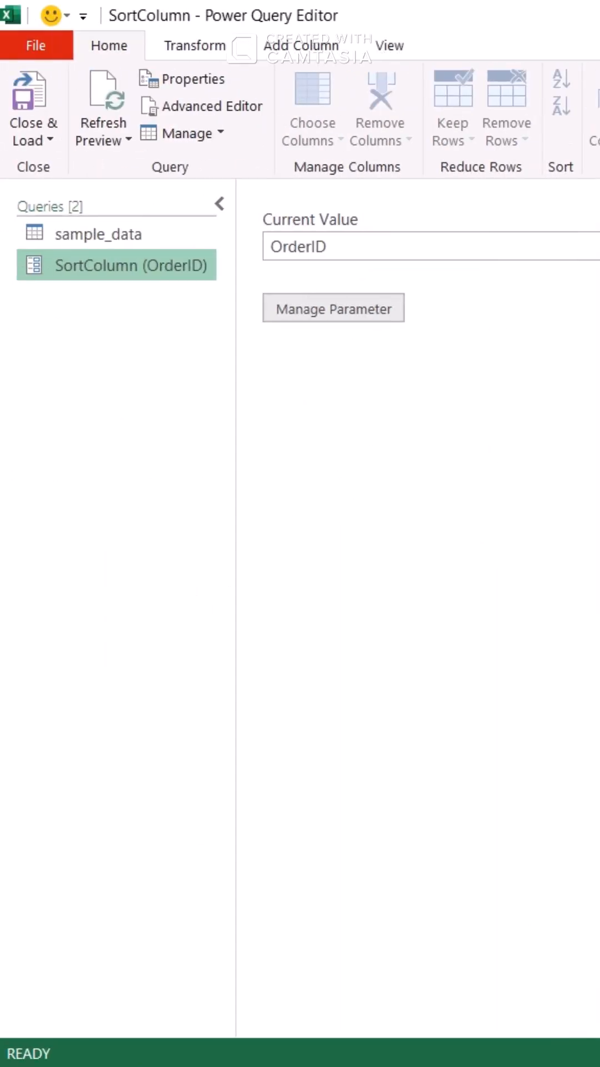
Sort the sample_data query ascending by OrderID
click(99, 232)
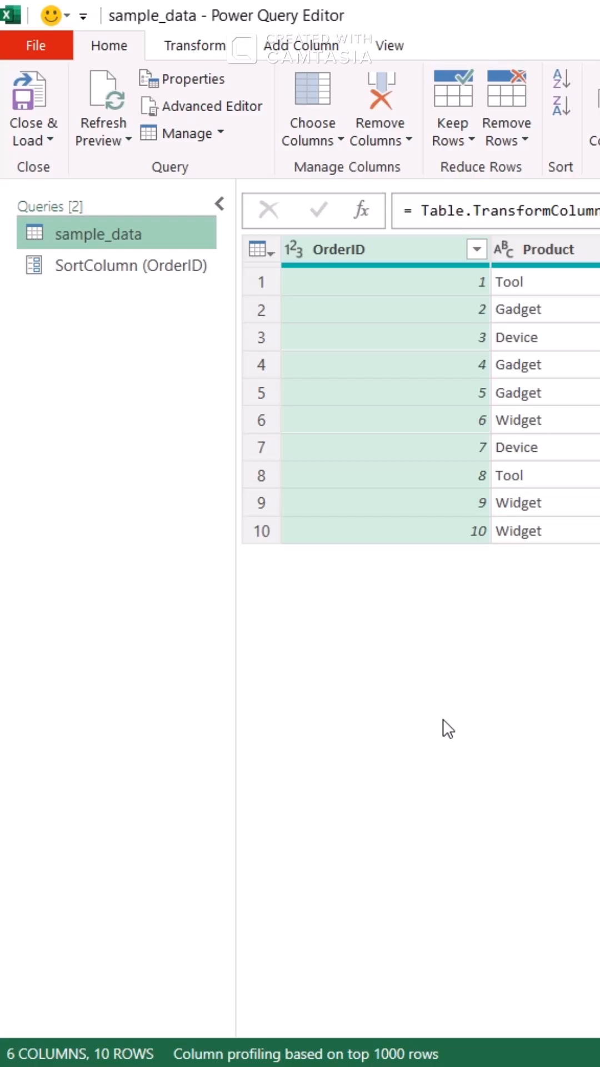
click(126, 266)
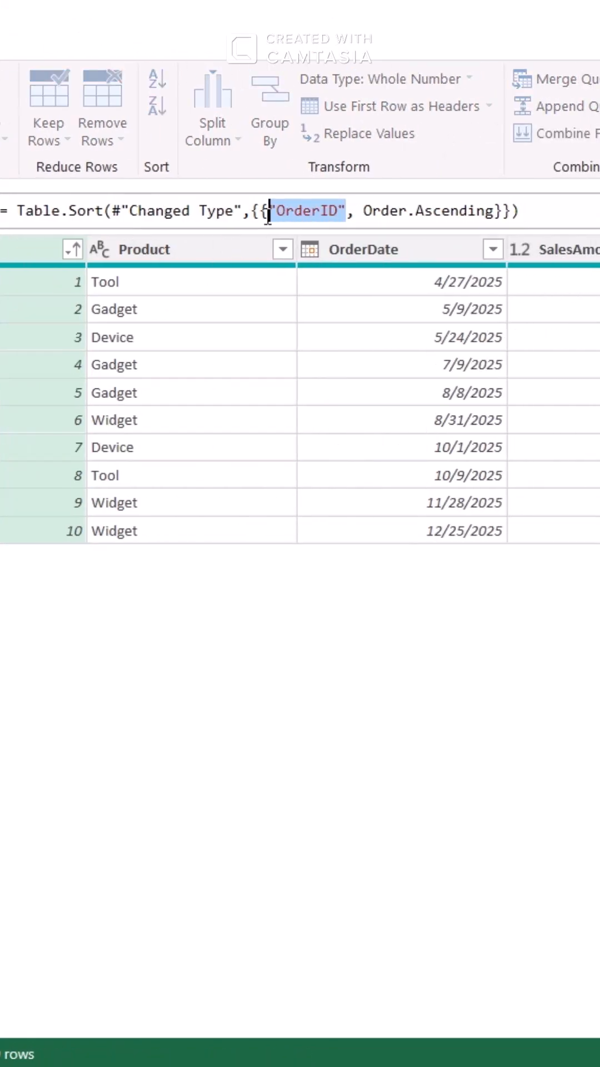
Replace "OrderID" in the Table.Sort formula with the SortColumn parameter
text(Sort)
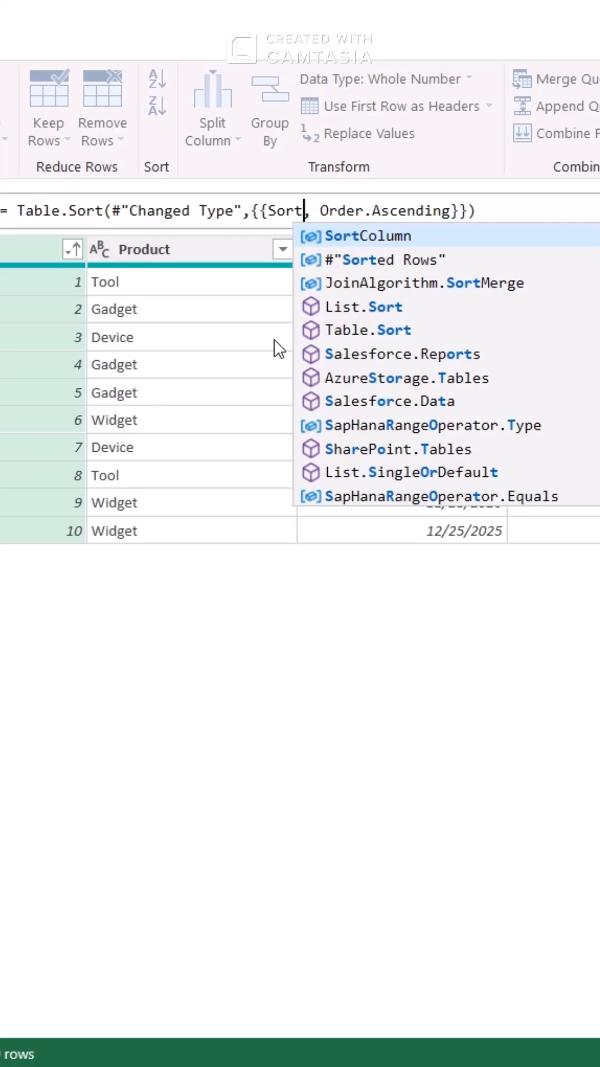
click(368, 236)
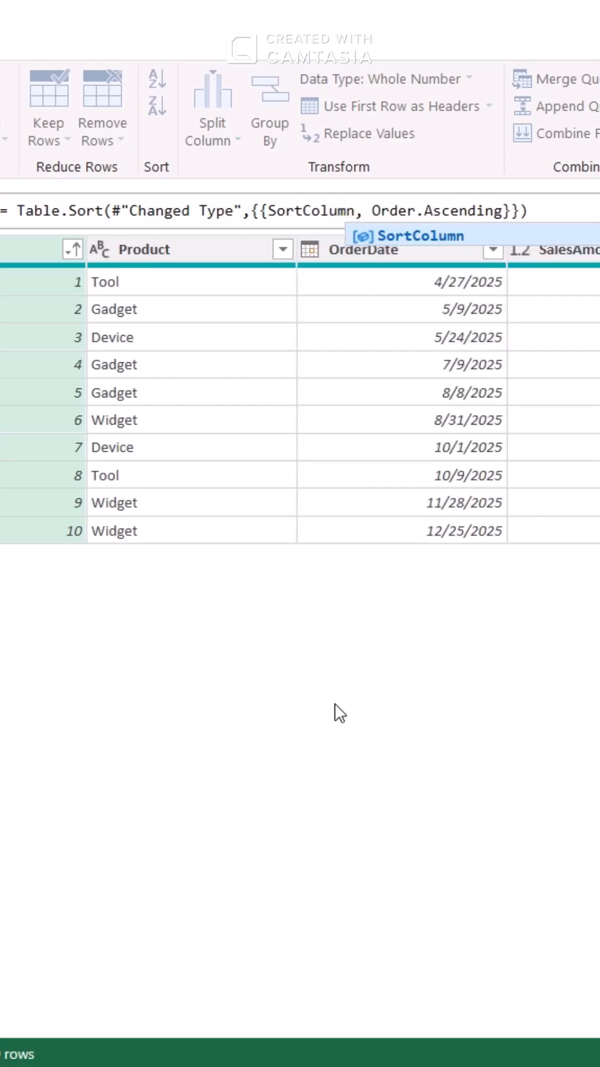